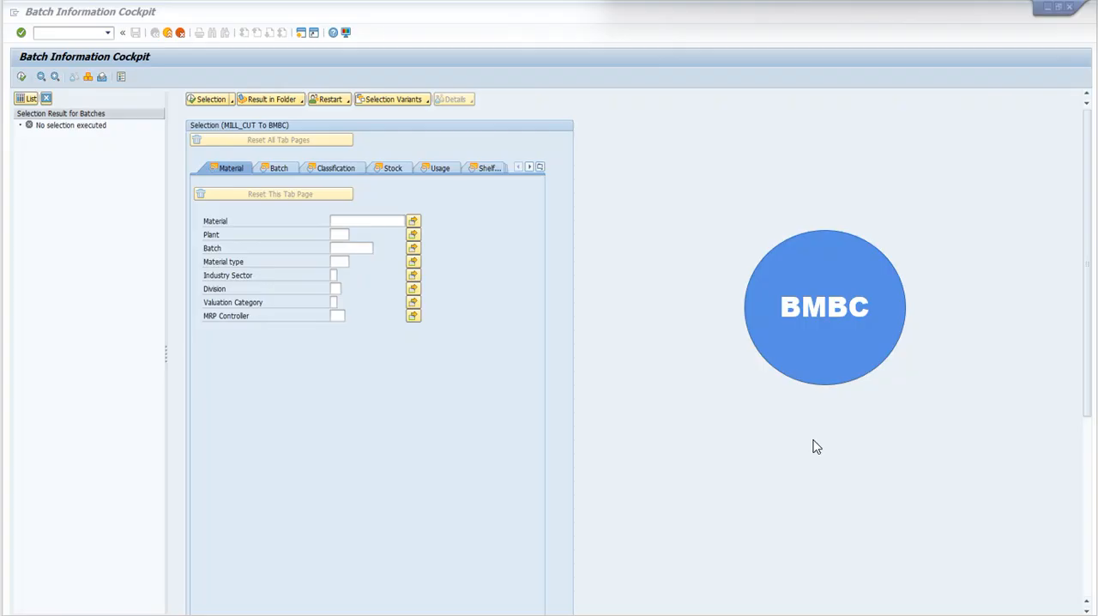
mouse_move(645, 406)
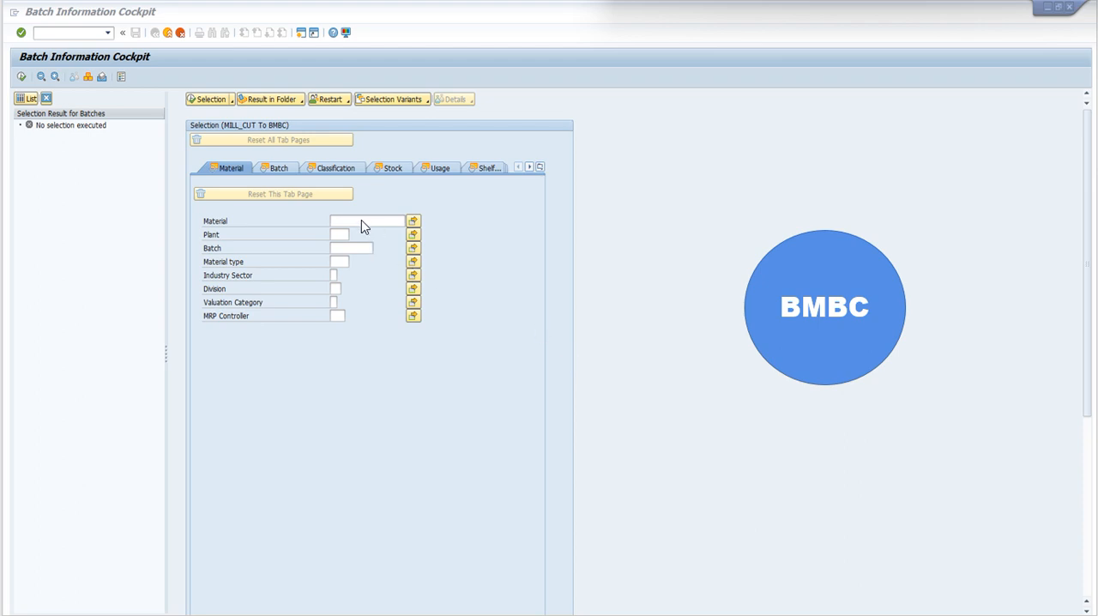
mouse_move(403, 302)
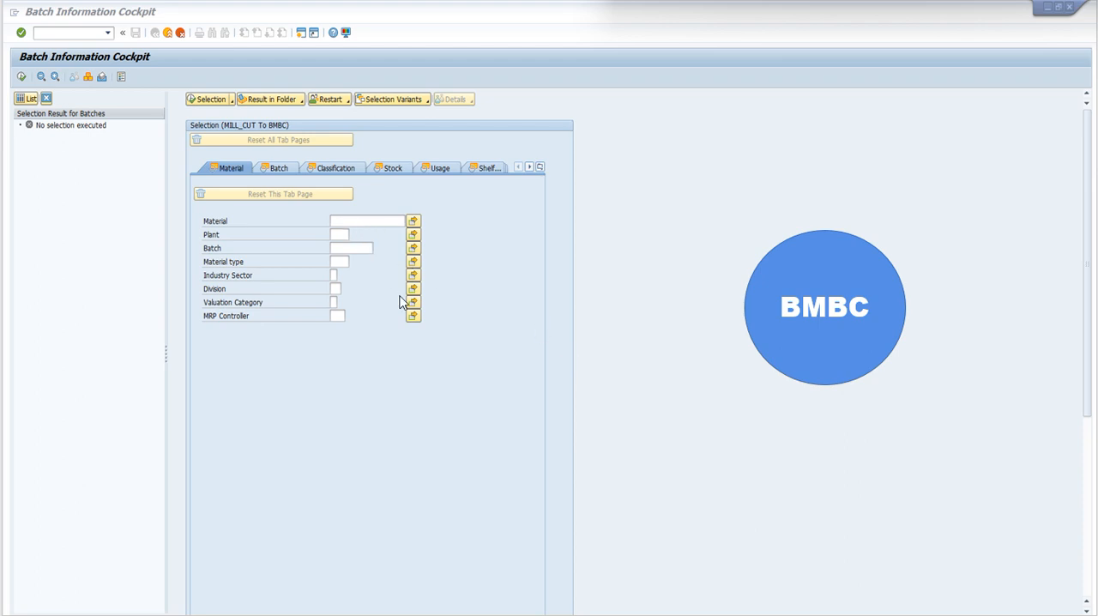
mouse_move(387, 321)
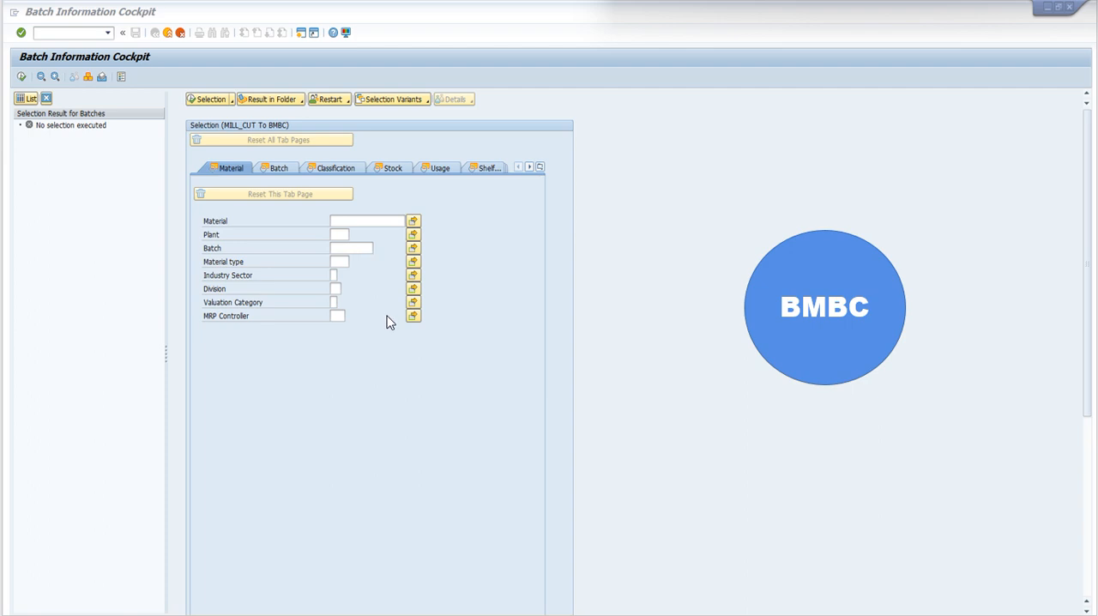
- Execute the batch selection (F8) to list all matching batches
key(f8)
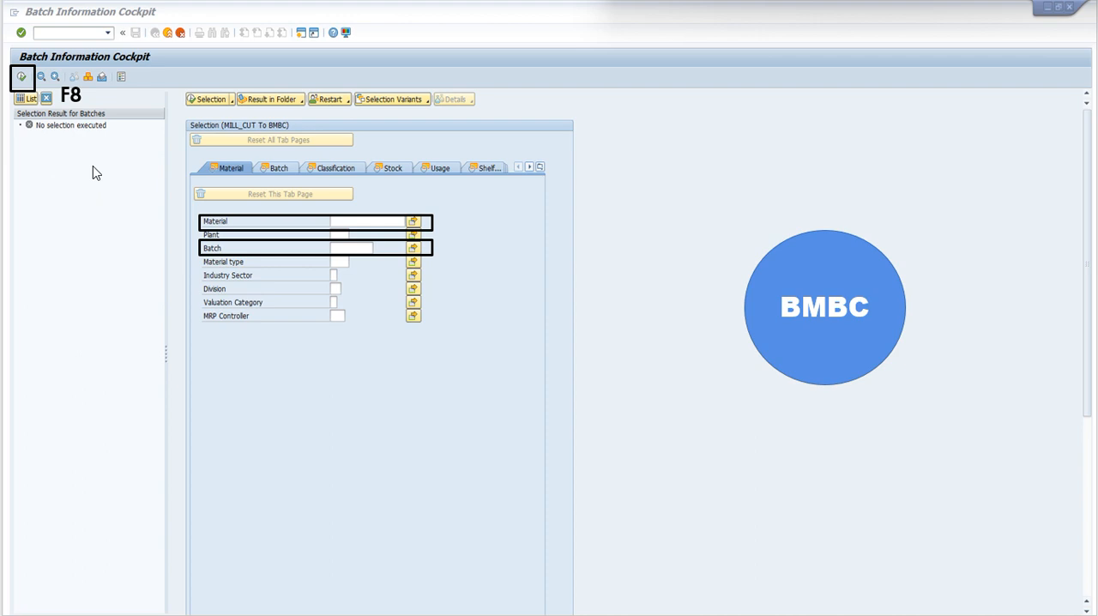
click(21, 76)
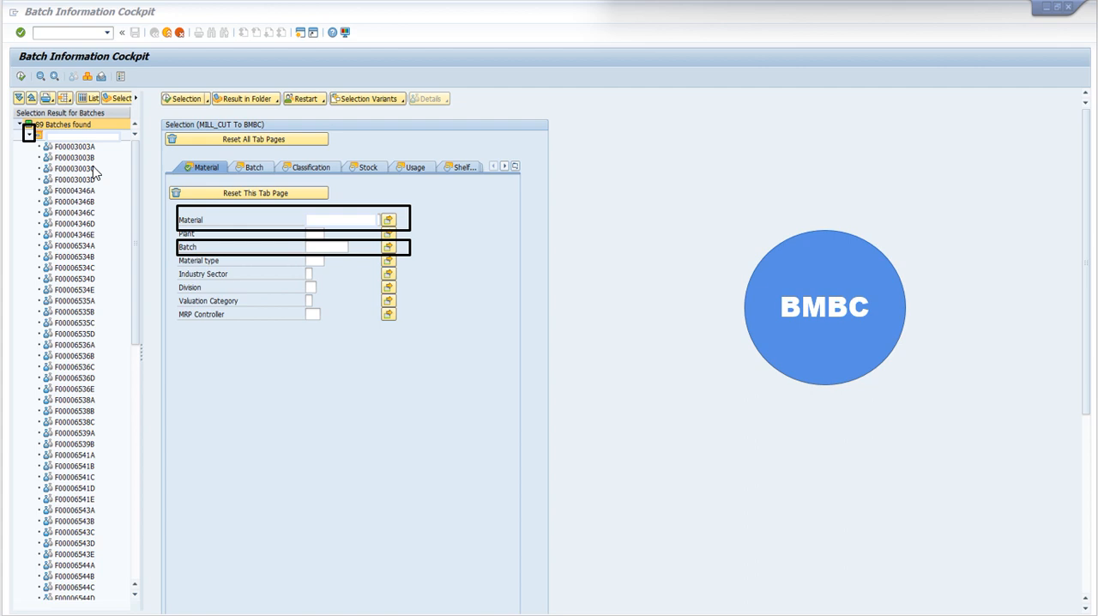
mouse_move(334, 266)
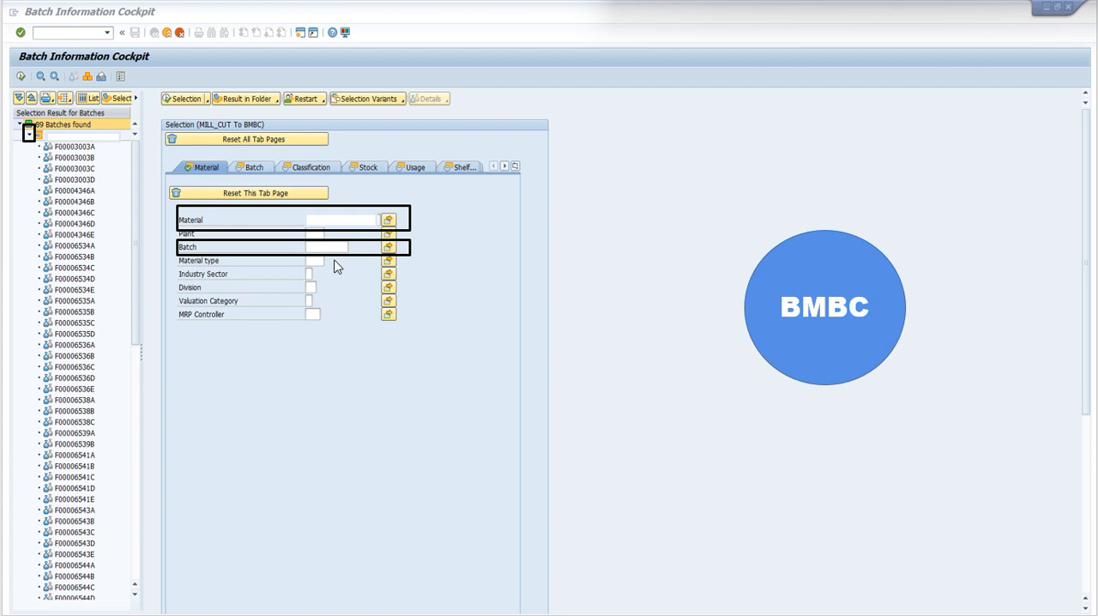
mouse_move(94, 146)
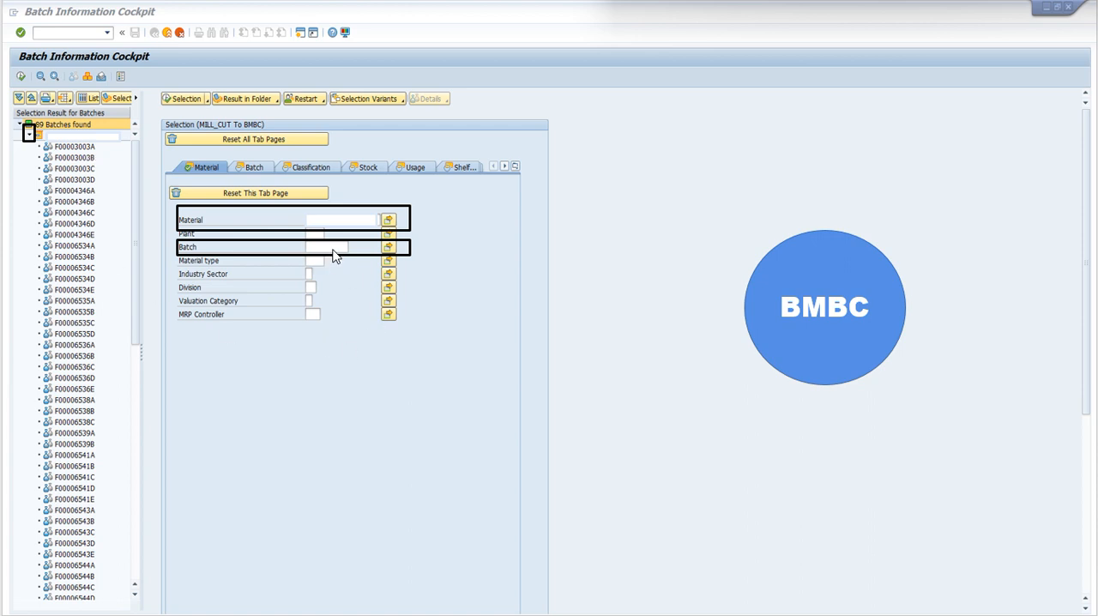
mouse_move(332, 257)
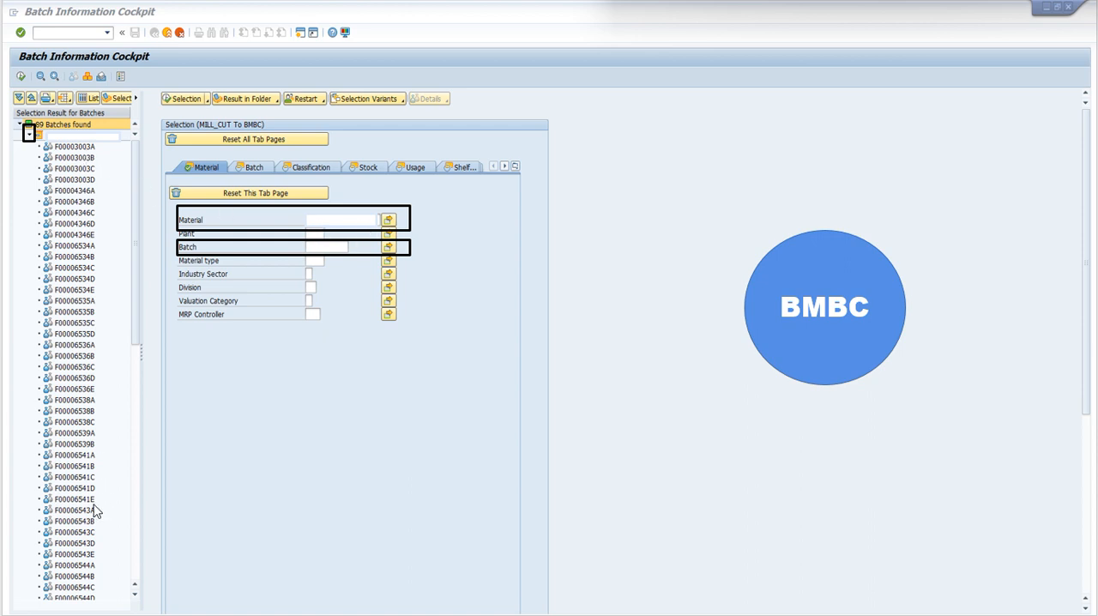
mouse_move(114, 438)
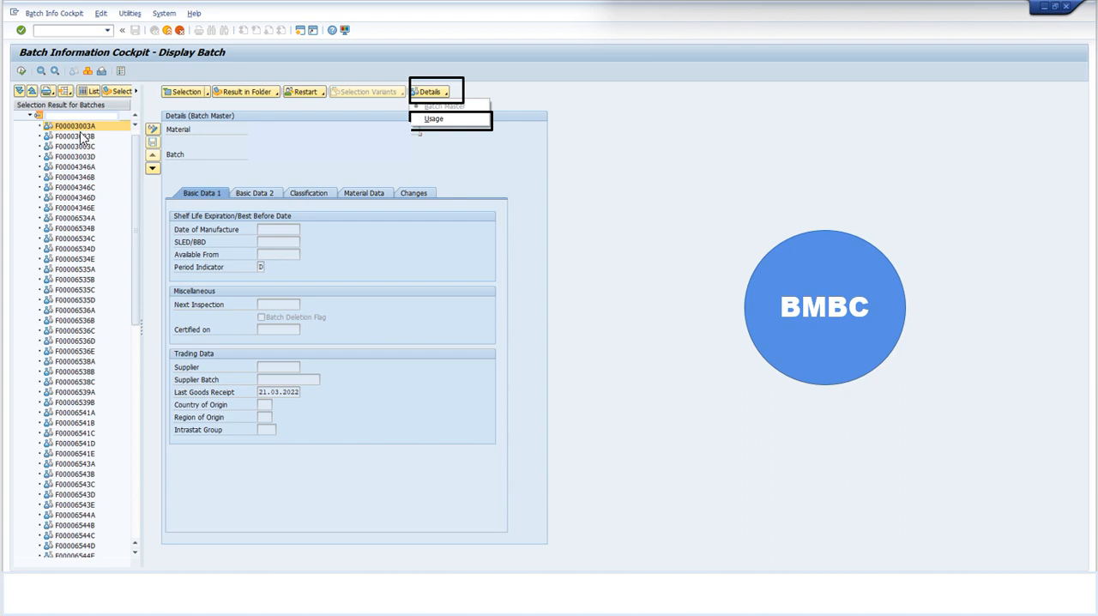
mouse_move(189, 138)
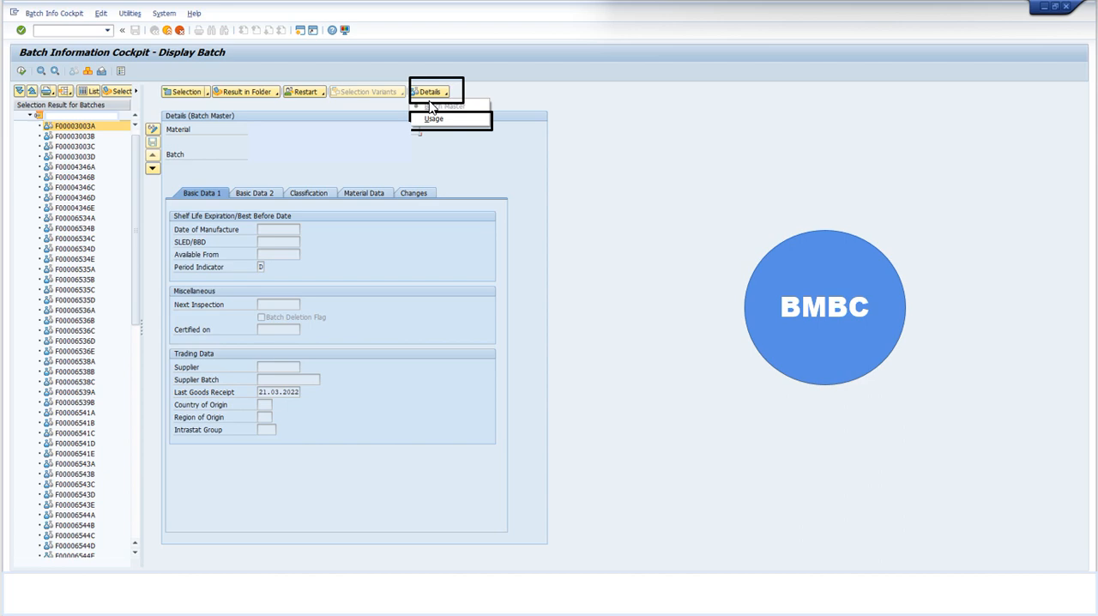
mouse_move(462, 131)
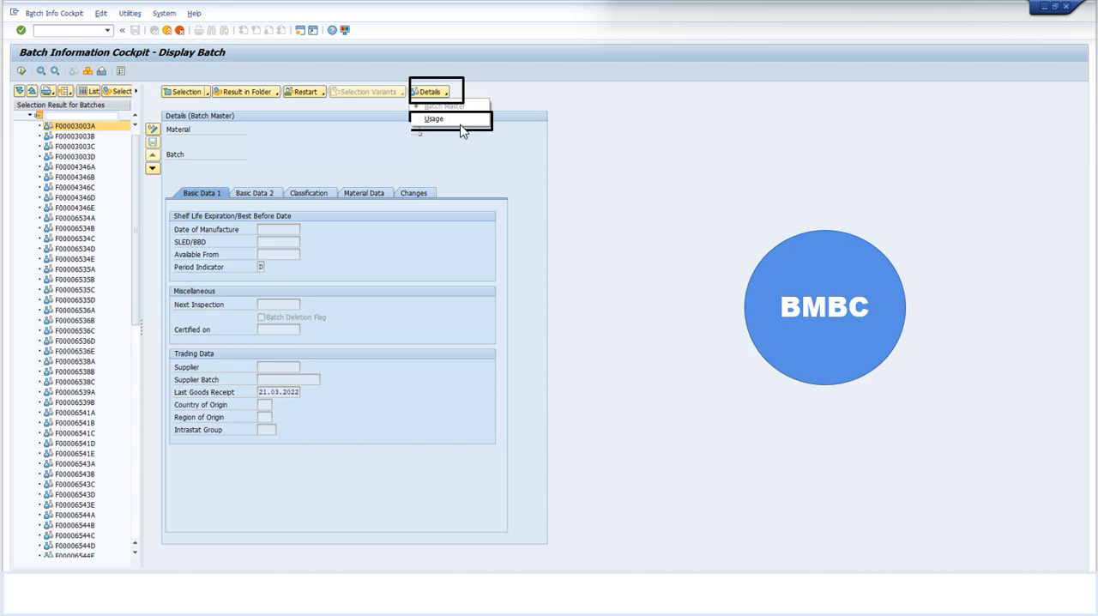
- Open Details > Usage to show the batch's top-down where-used list
click(433, 118)
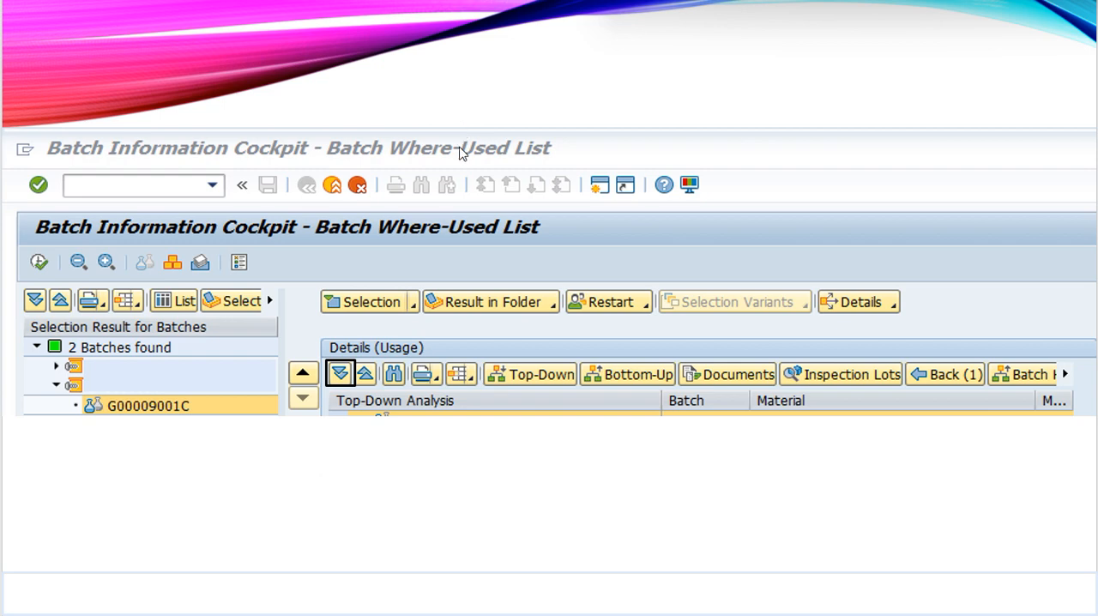
mouse_move(525, 173)
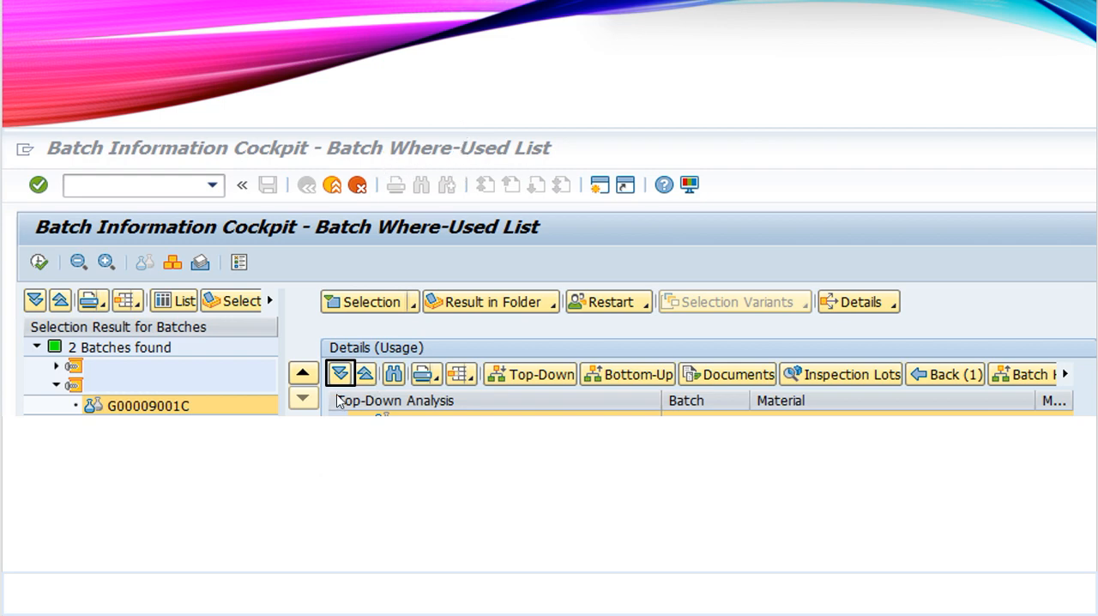
mouse_move(342, 381)
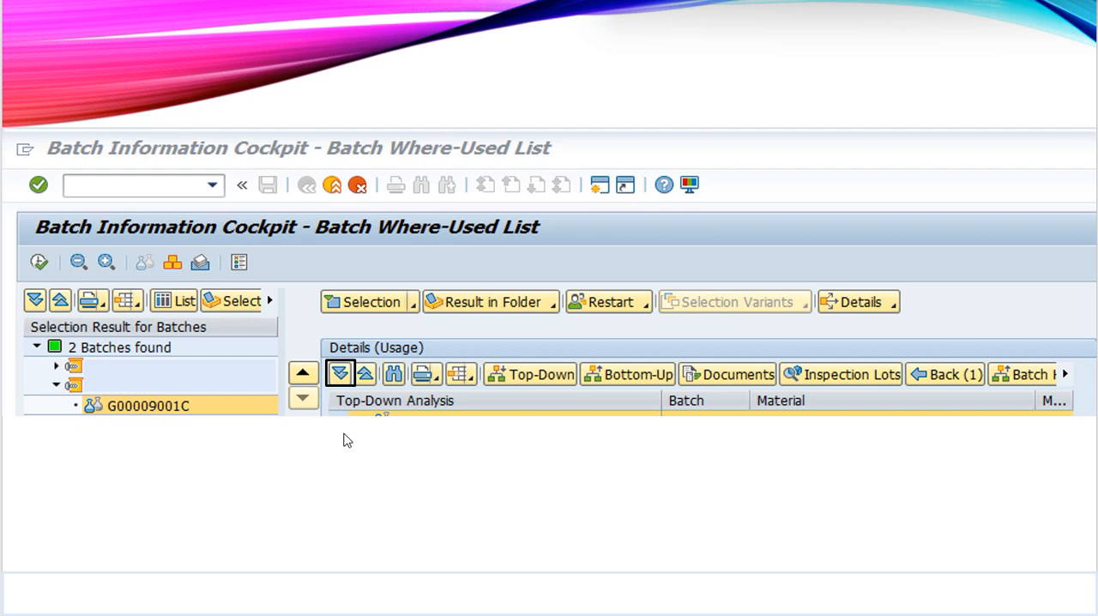
mouse_move(205, 420)
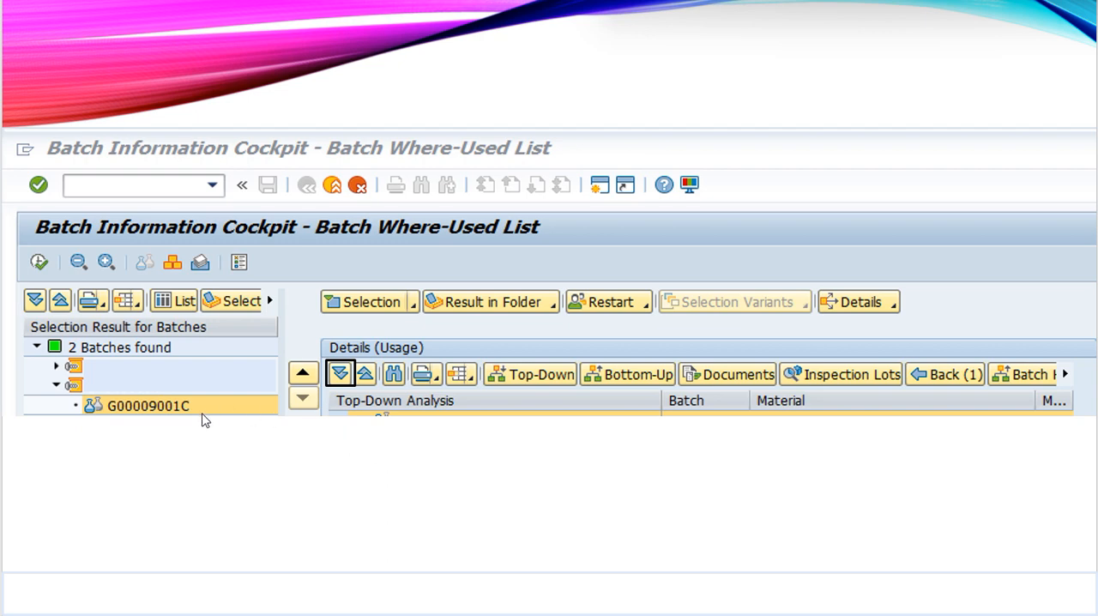
mouse_move(148, 435)
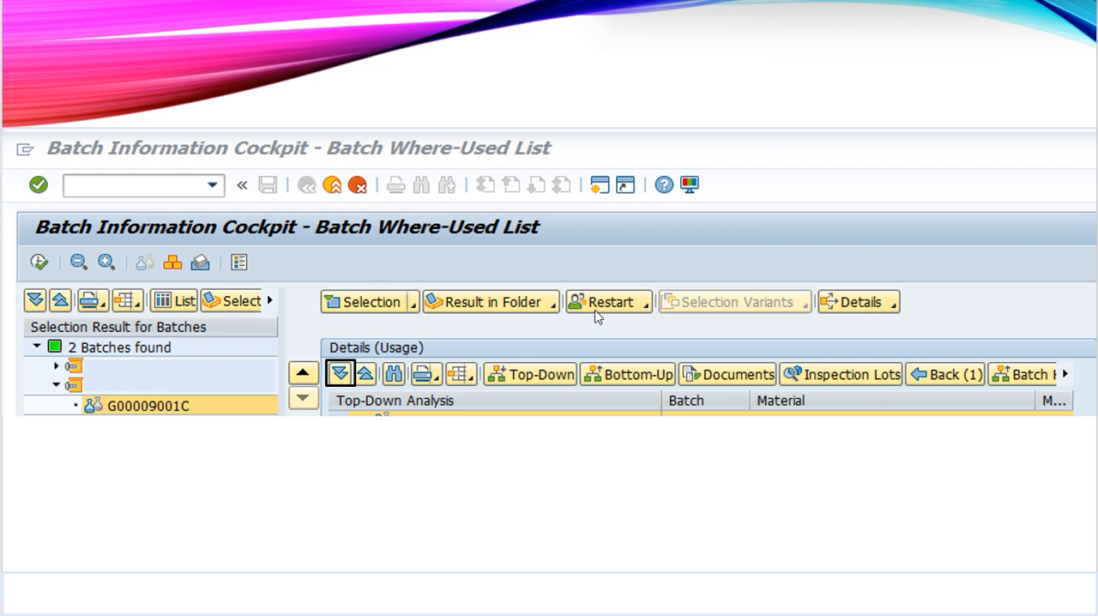
- Restart the cockpit with the MILL_CUT To BMBC selection variant
click(611, 301)
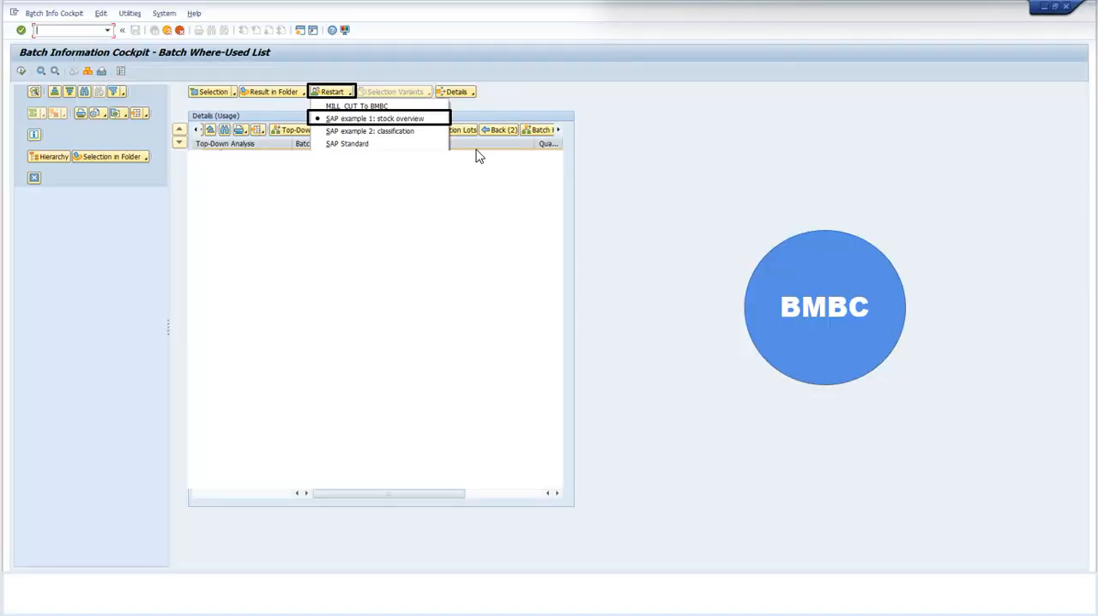
mouse_move(399, 138)
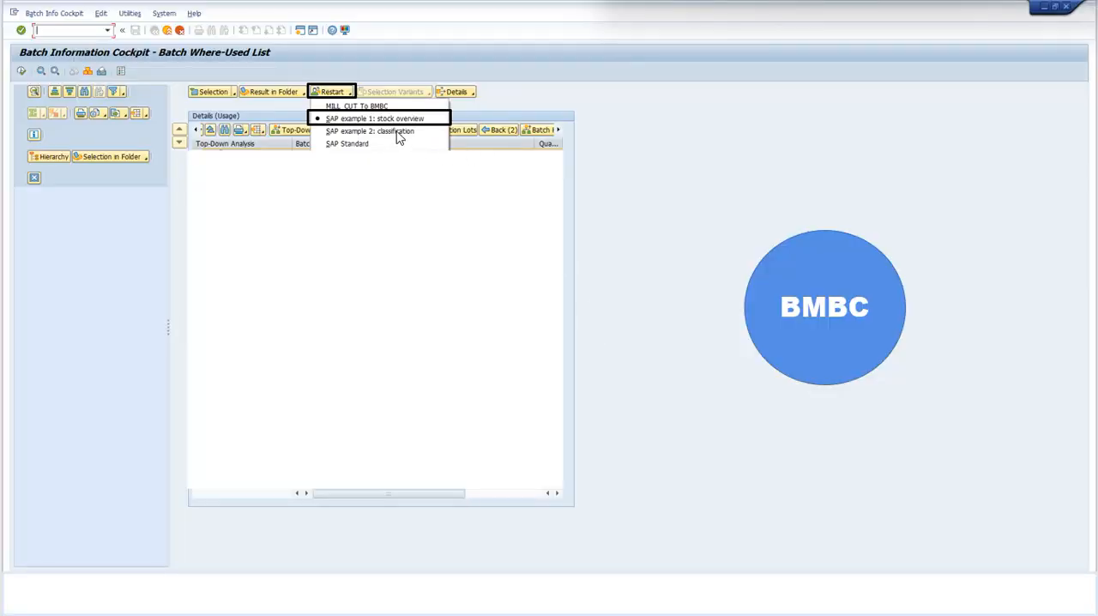
mouse_move(428, 131)
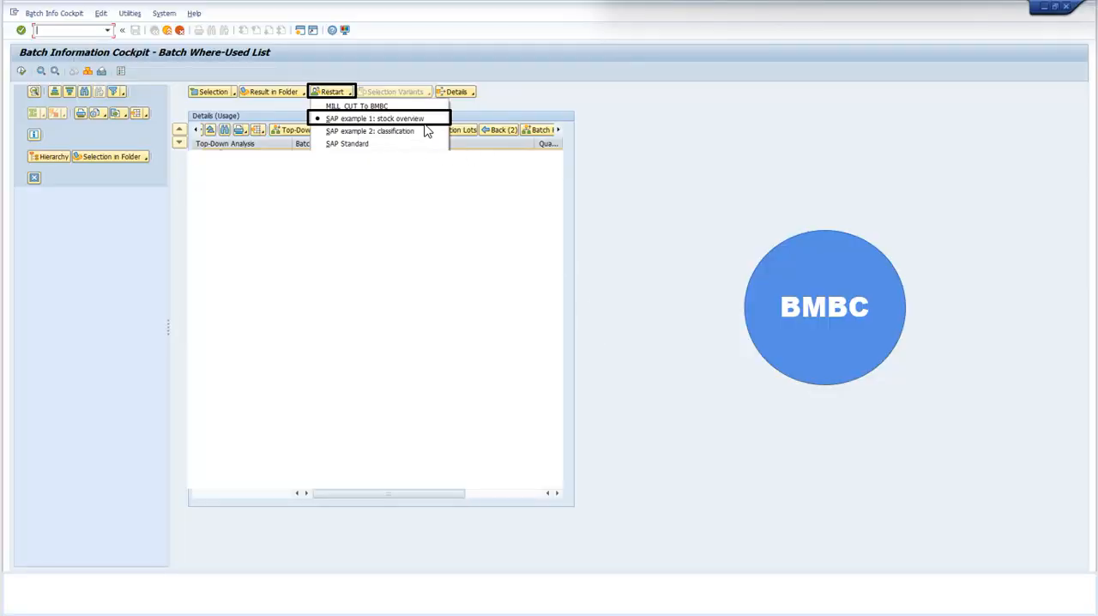
click(356, 105)
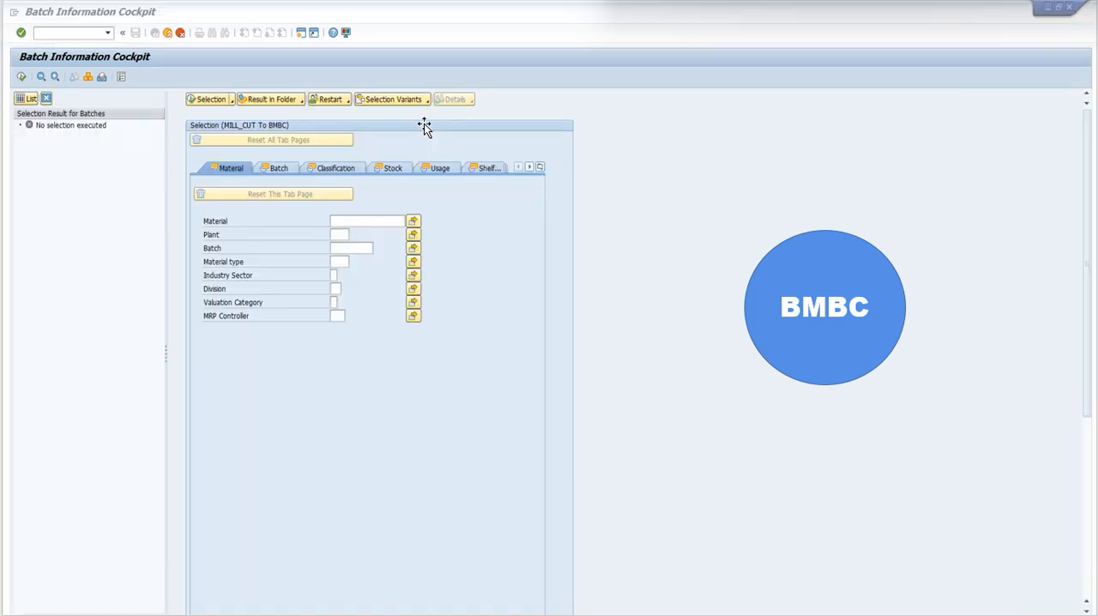
mouse_move(780, 343)
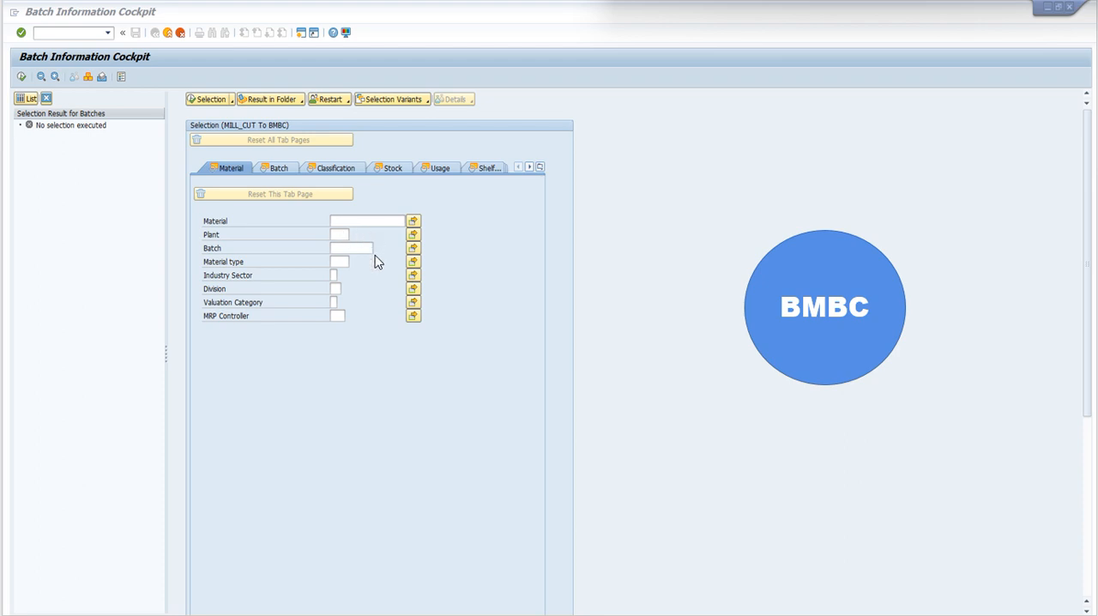
mouse_move(364, 260)
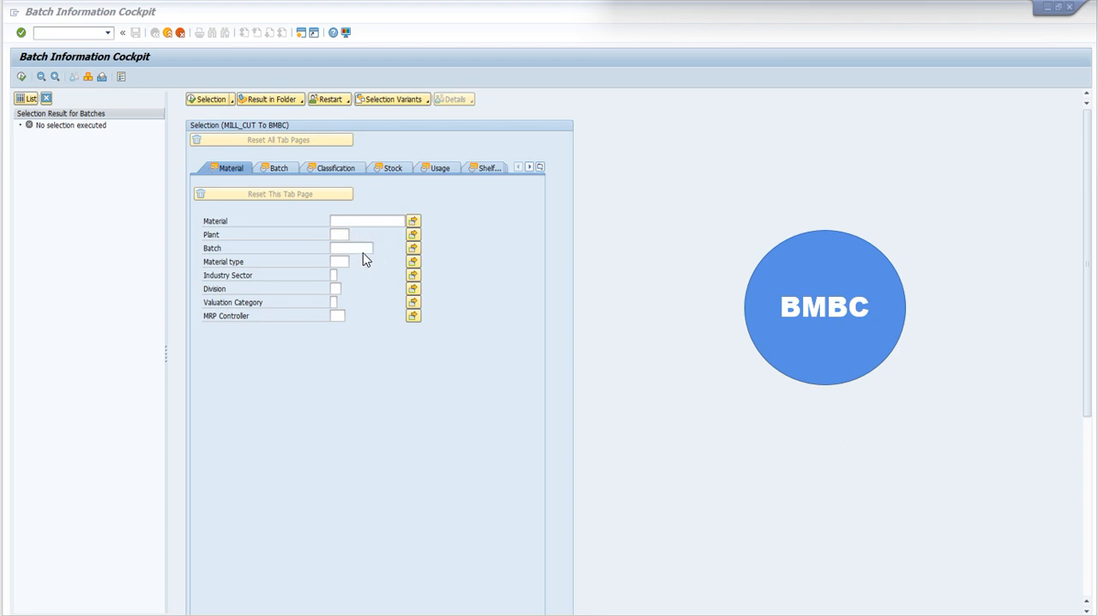
mouse_move(365, 224)
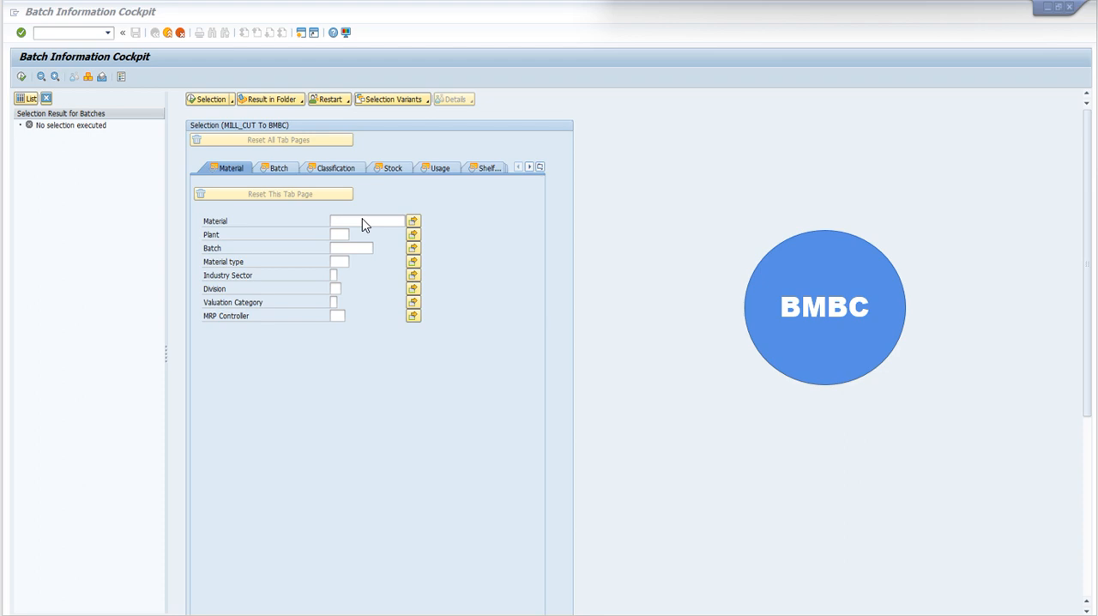
mouse_move(364, 251)
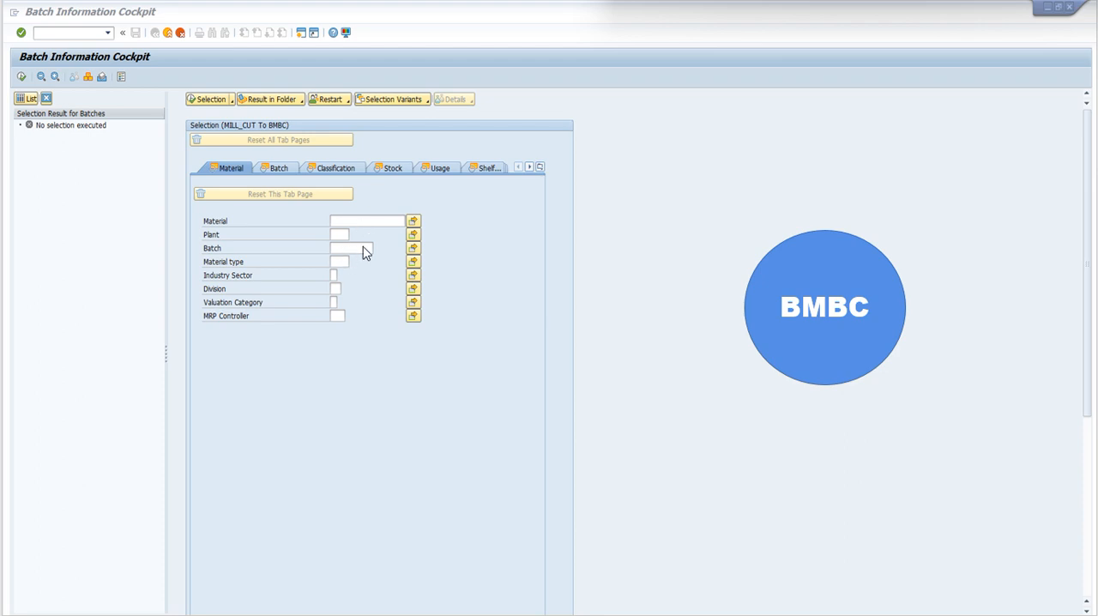